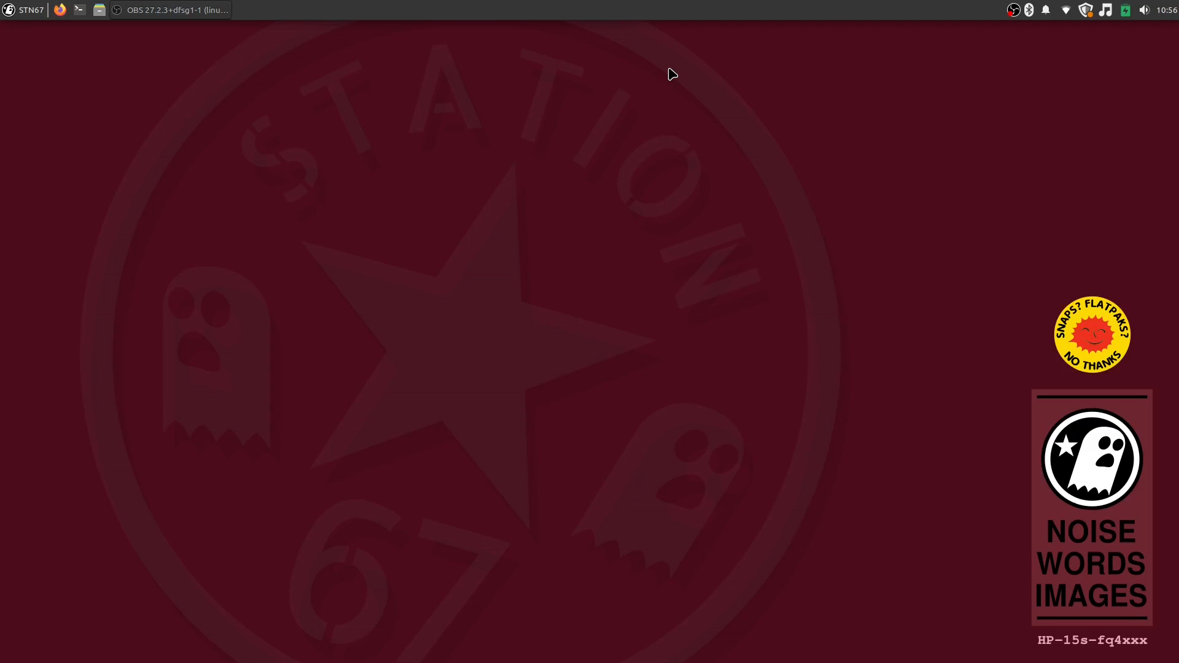
pyautogui.moveTo(11, 13)
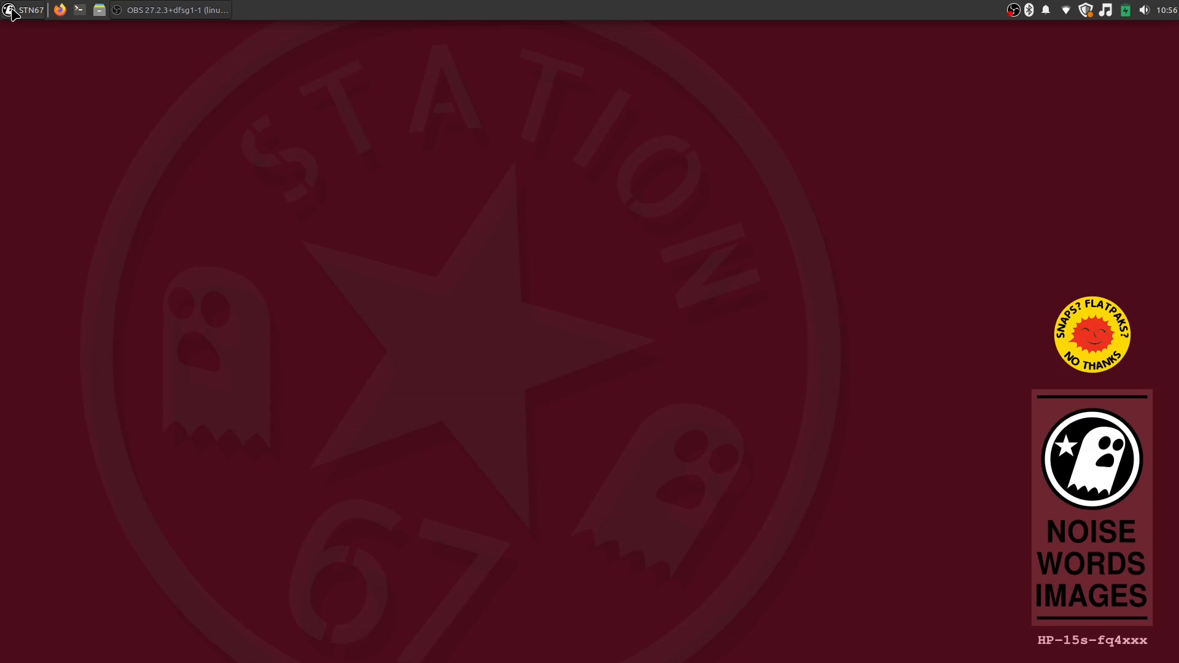
# Step: Launch the Disks utility from the application menu's System category
pyautogui.click(11, 10)
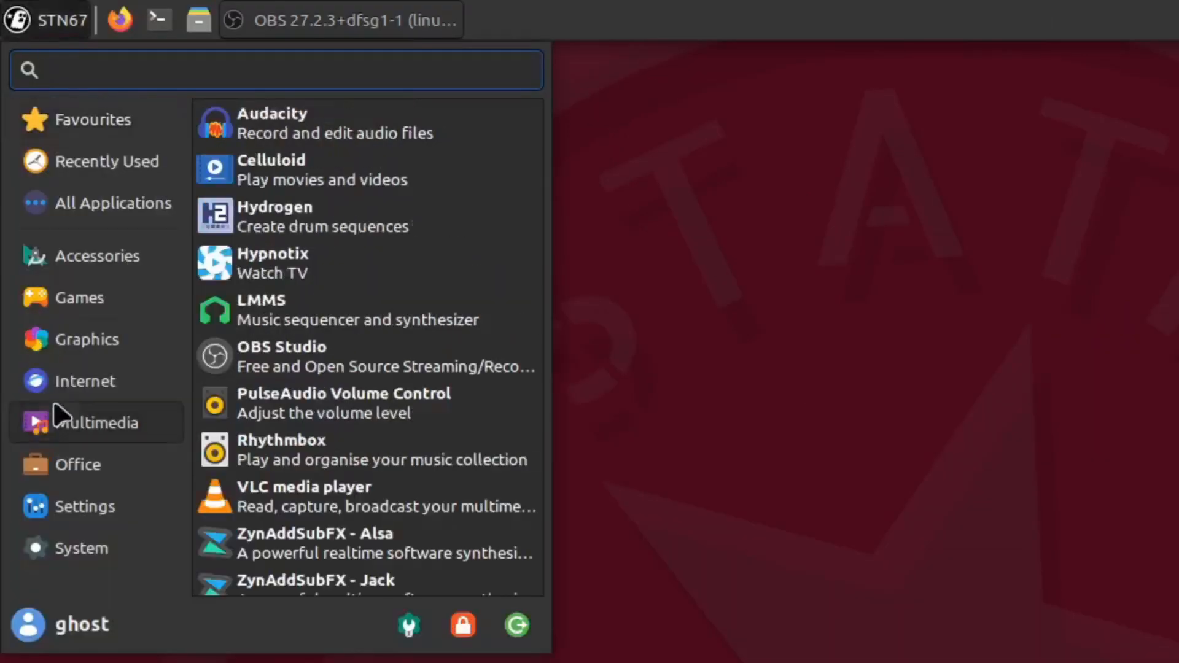
pyautogui.click(97, 255)
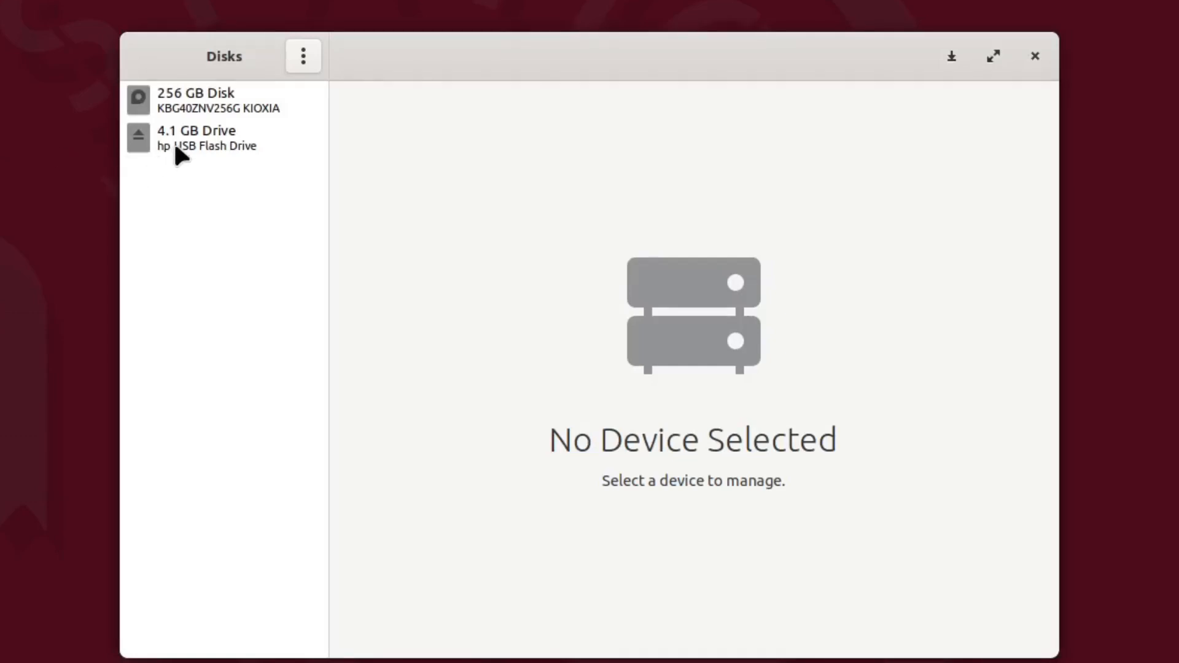
# Step: Start Restore Disk Image on the 4.1 GB USB drive and bring up the image file chooser
pyautogui.click(196, 137)
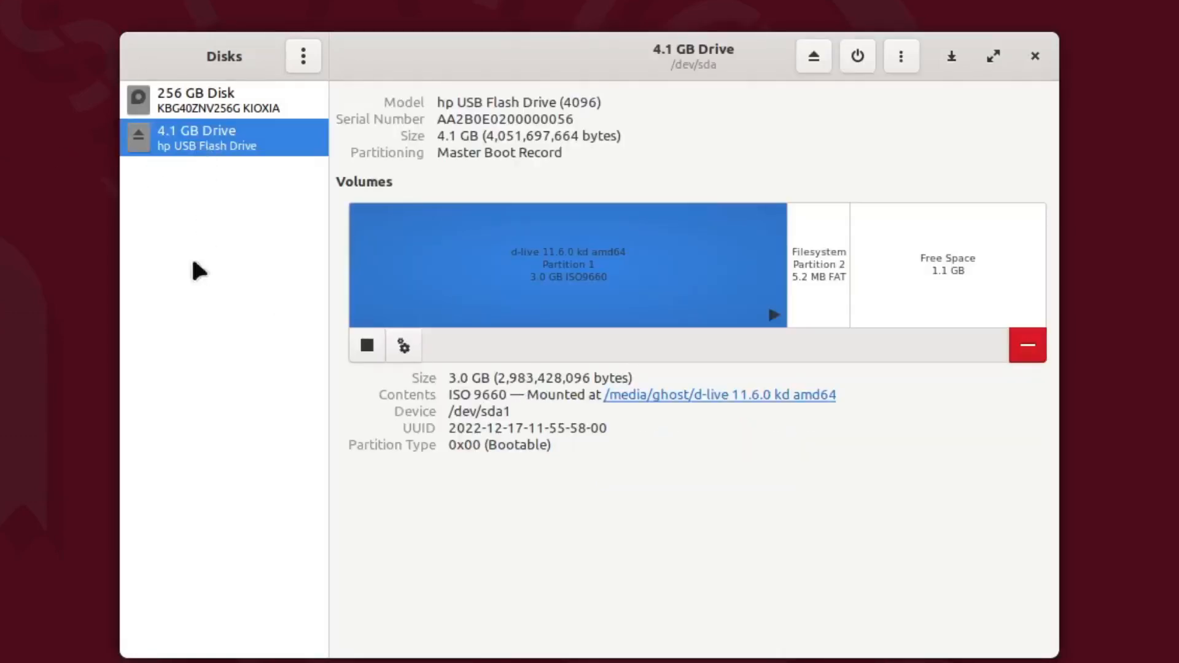
pyautogui.moveTo(484, 299)
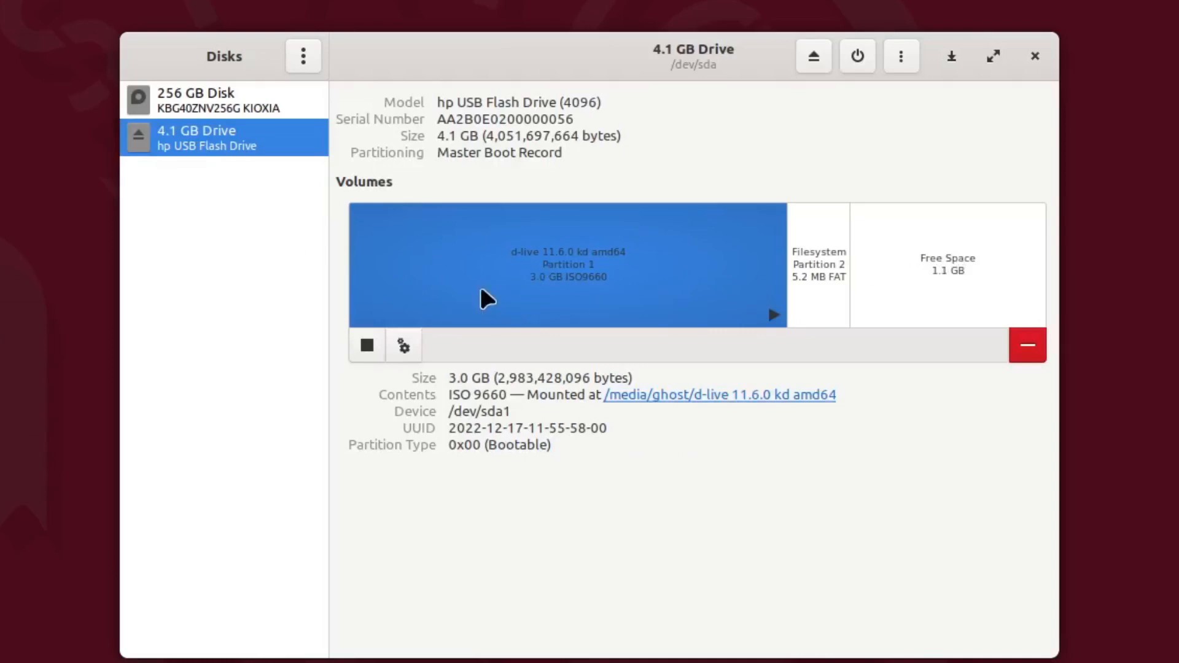
pyautogui.moveTo(502, 292)
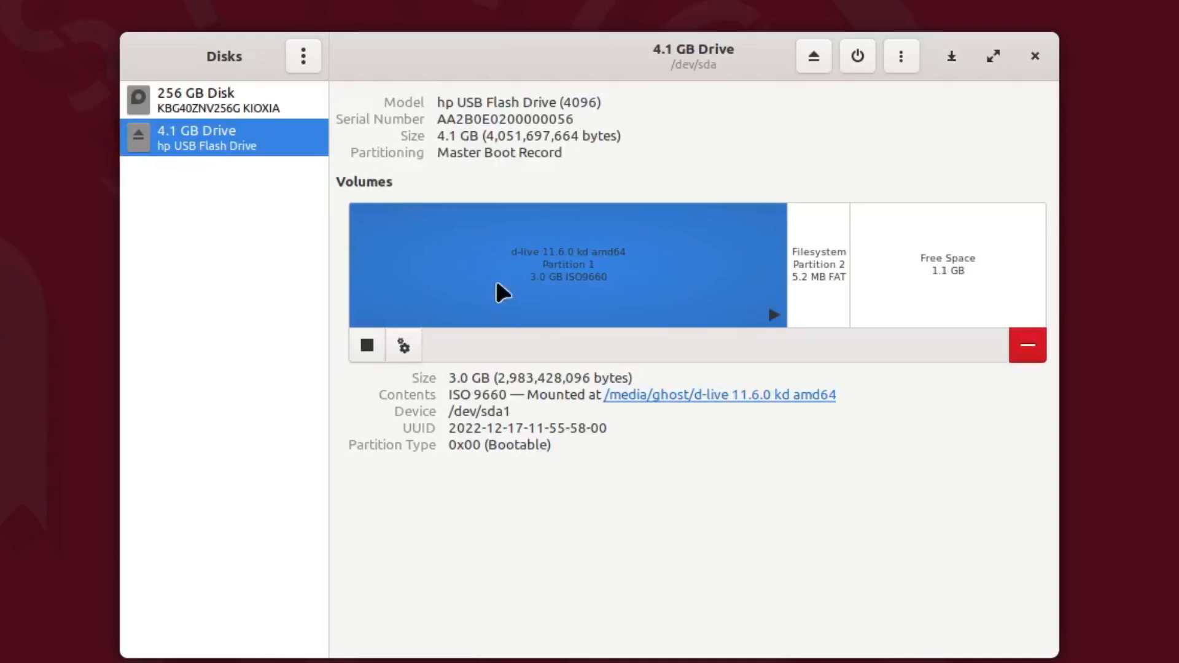
pyautogui.click(900, 55)
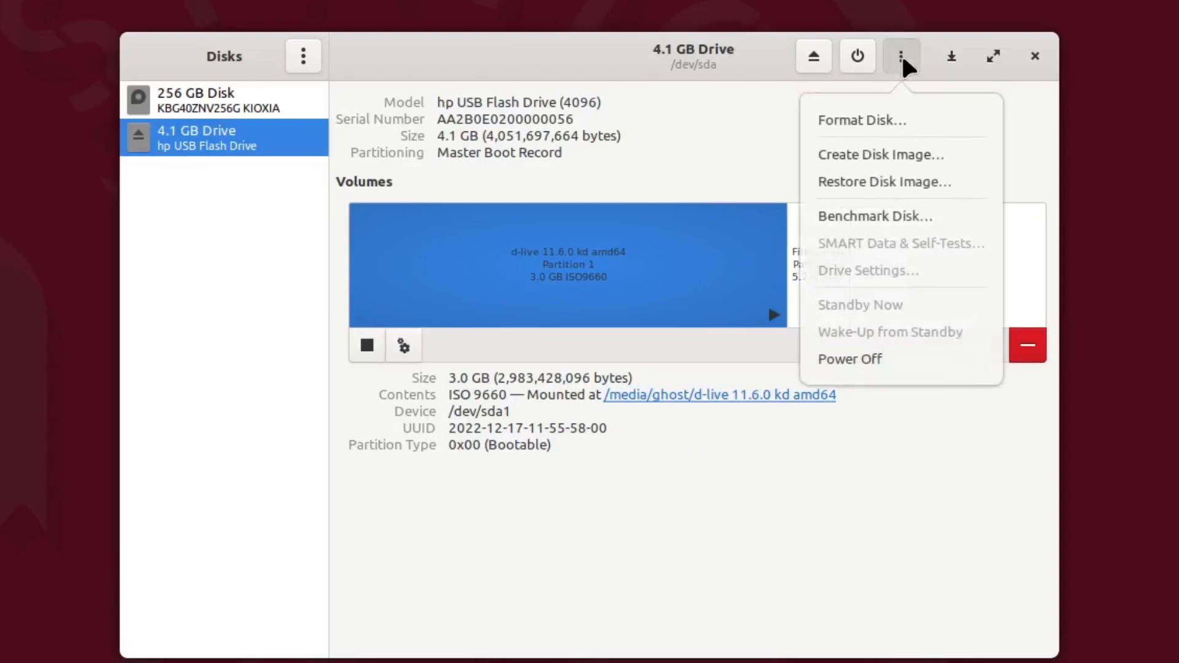
pyautogui.moveTo(862, 121)
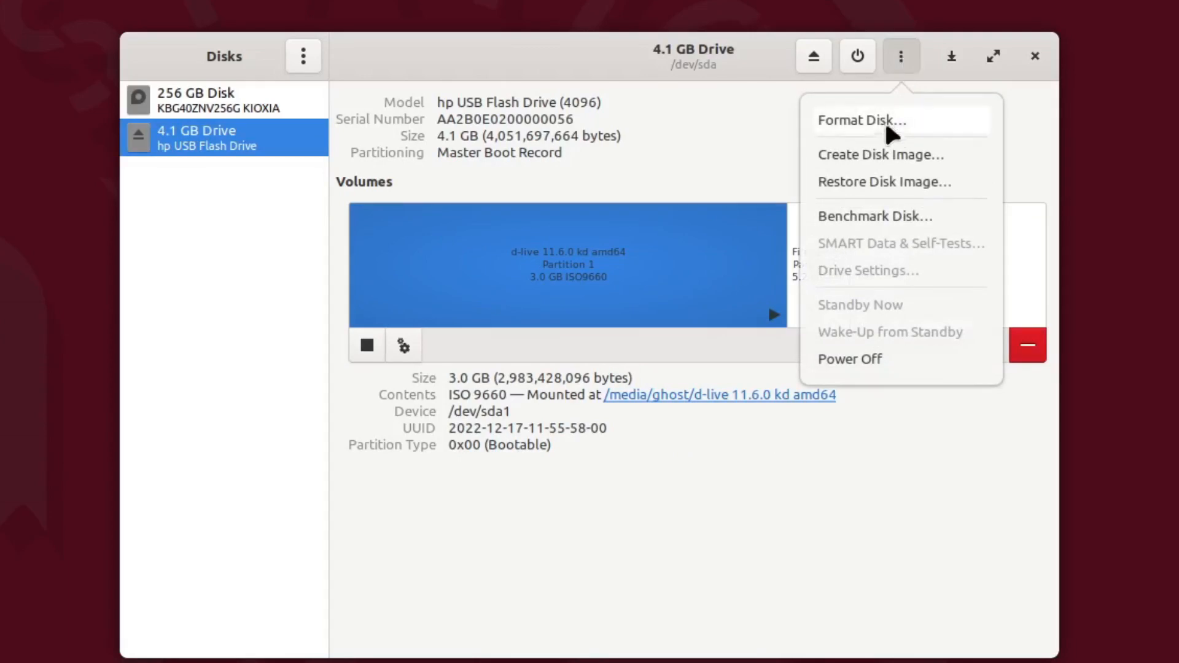
pyautogui.moveTo(915, 190)
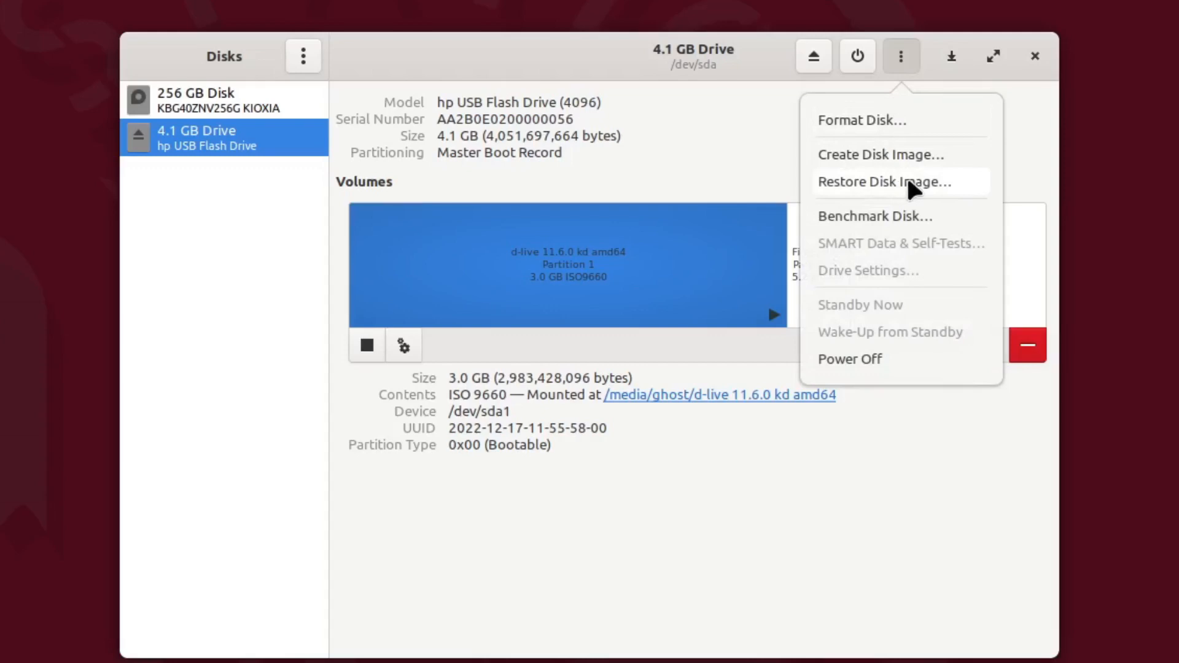
pyautogui.click(879, 182)
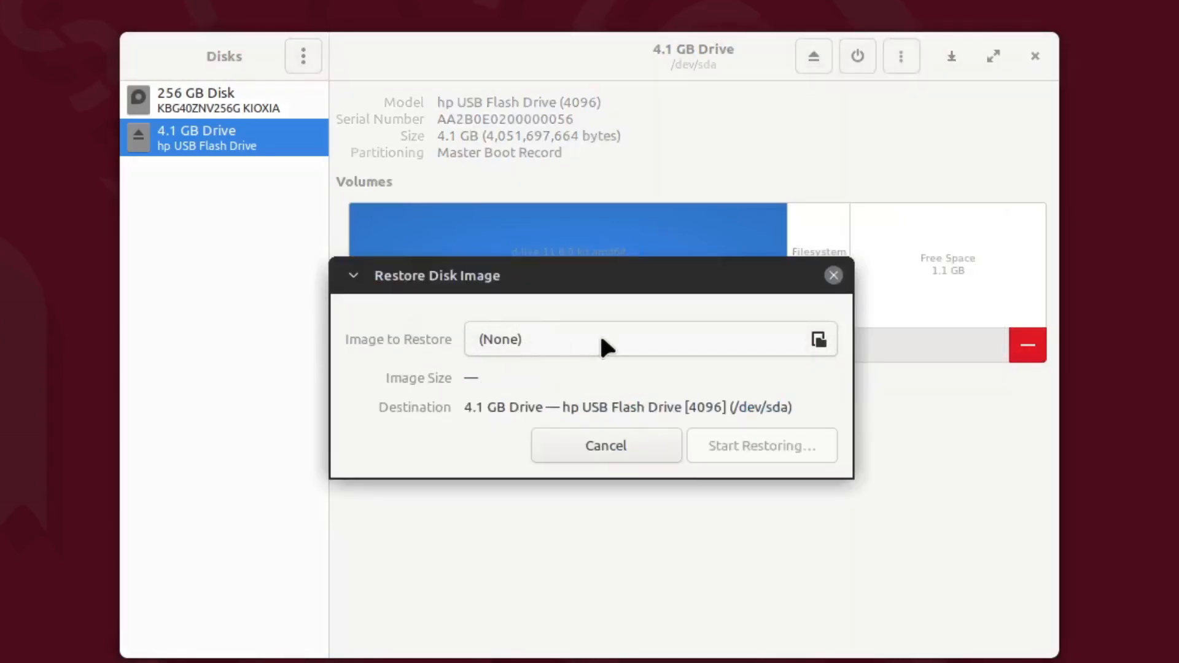
pyautogui.click(819, 339)
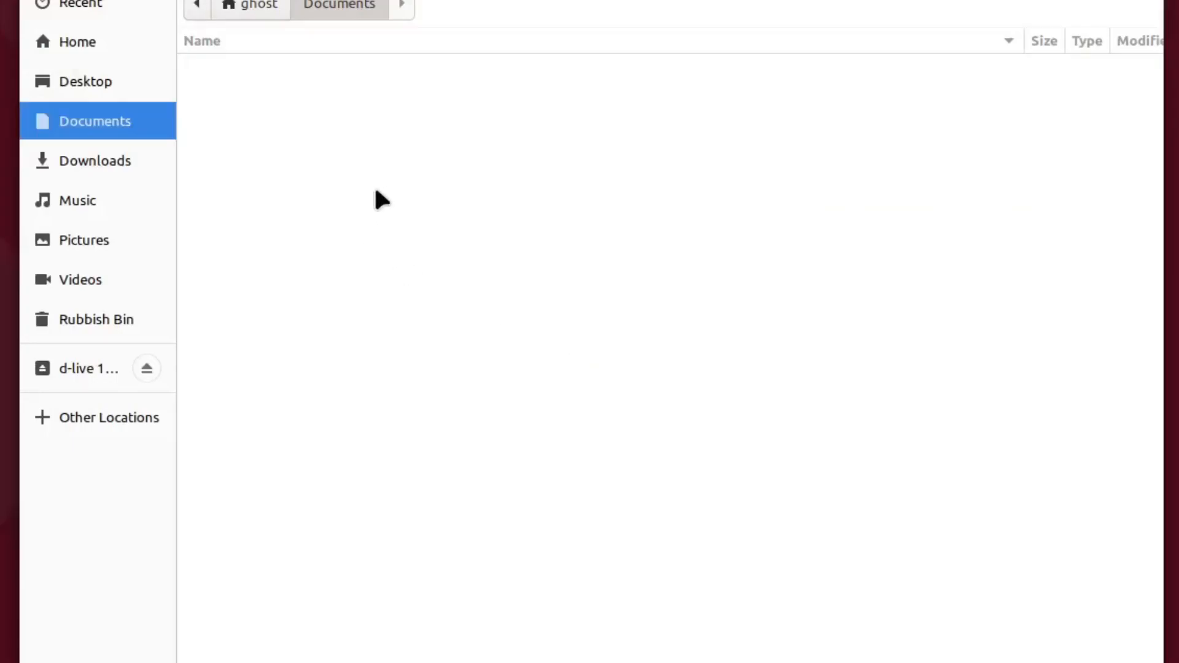
# Step: Switch the file chooser to the Downloads folder containing the OpenMandriva ISO
pyautogui.click(95, 160)
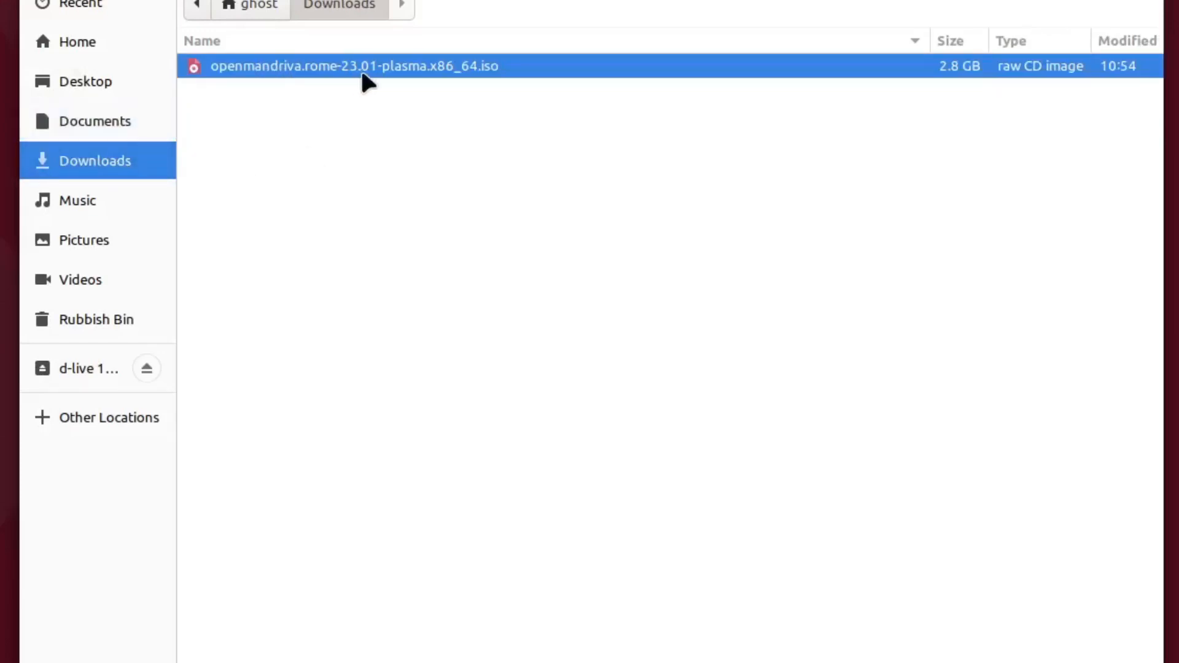
pyautogui.moveTo(856, 79)
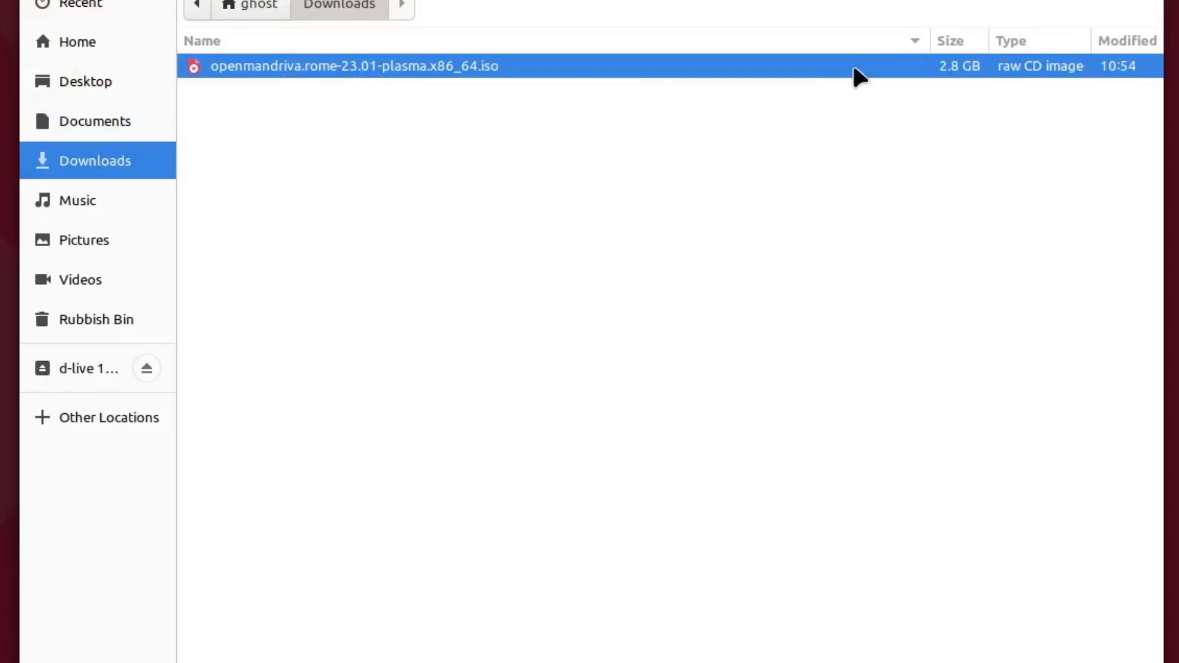
pyautogui.moveTo(956, 85)
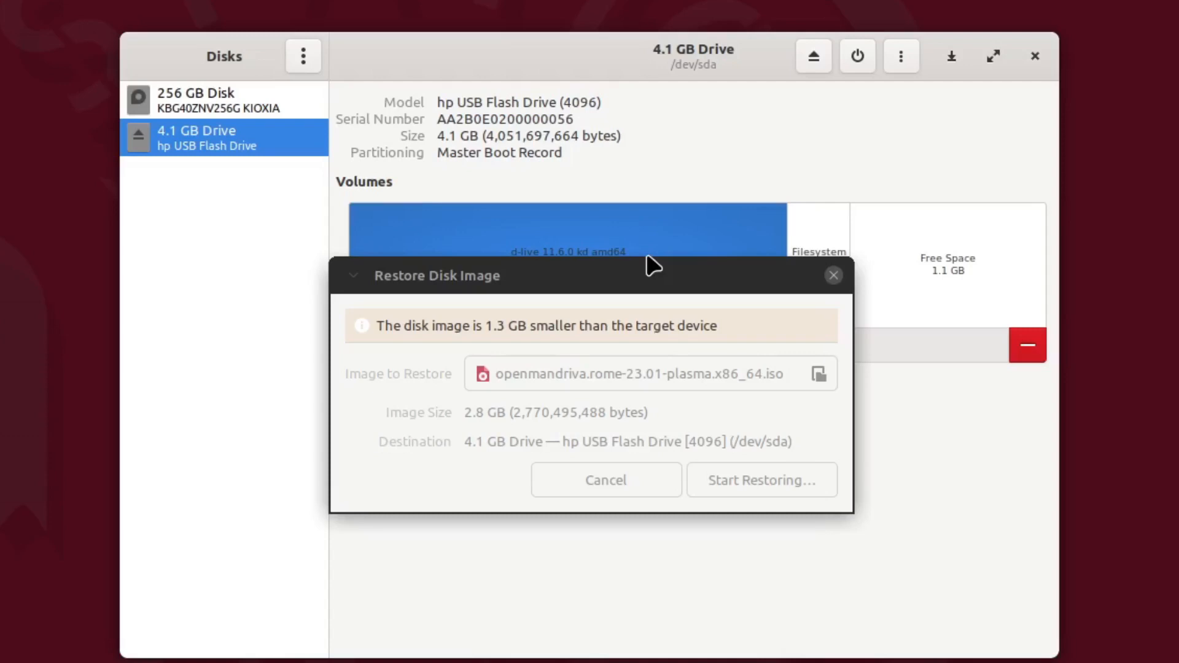
pyautogui.moveTo(634, 294)
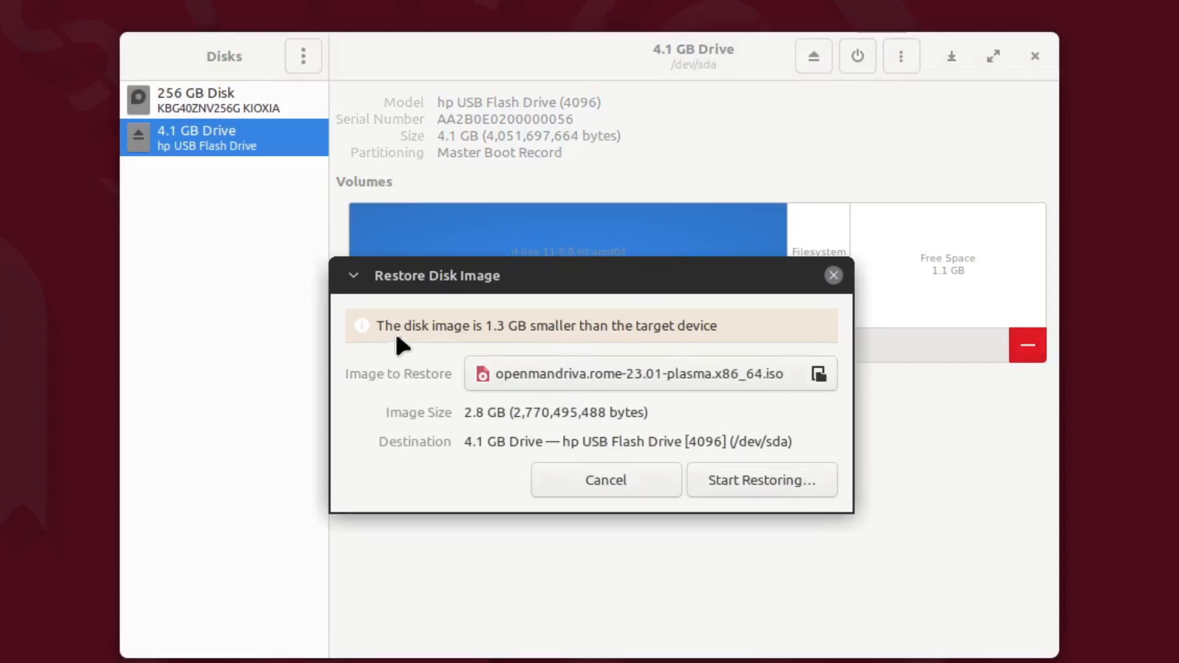
pyautogui.moveTo(613, 340)
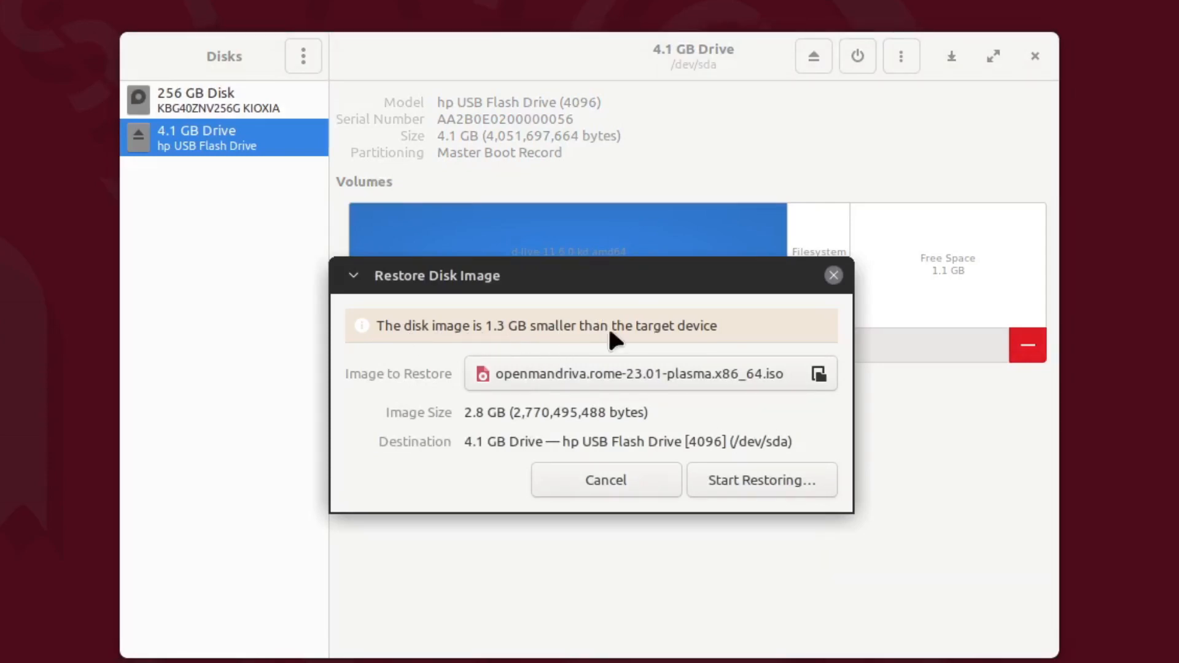
pyautogui.moveTo(630, 387)
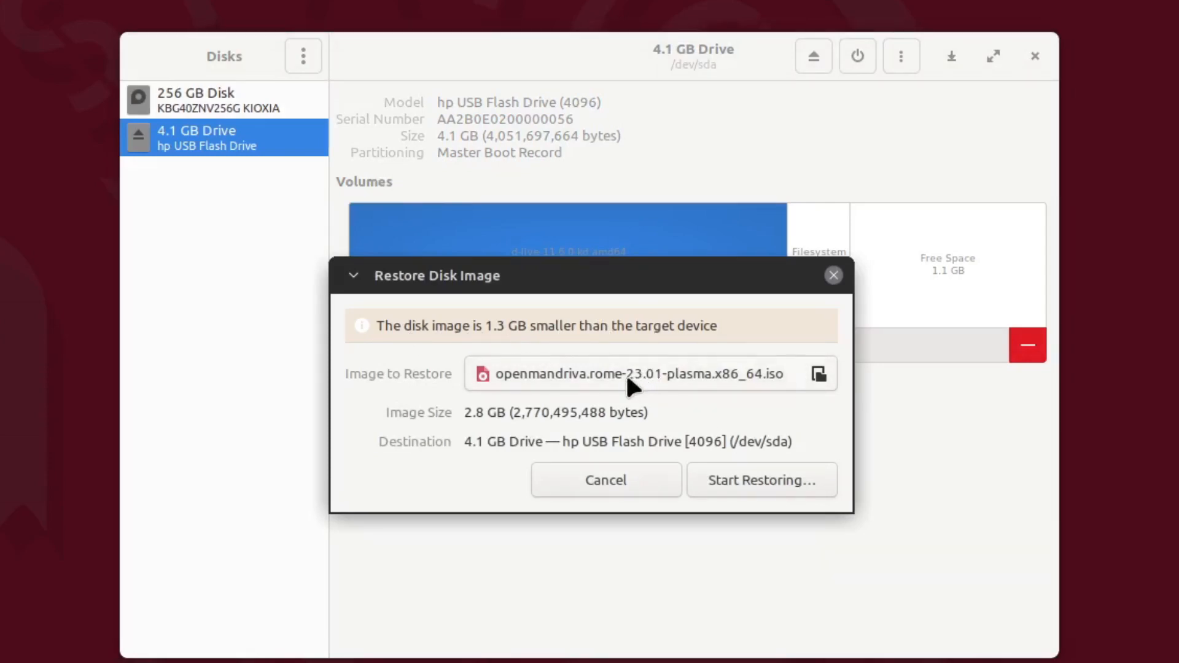
pyautogui.moveTo(465, 407)
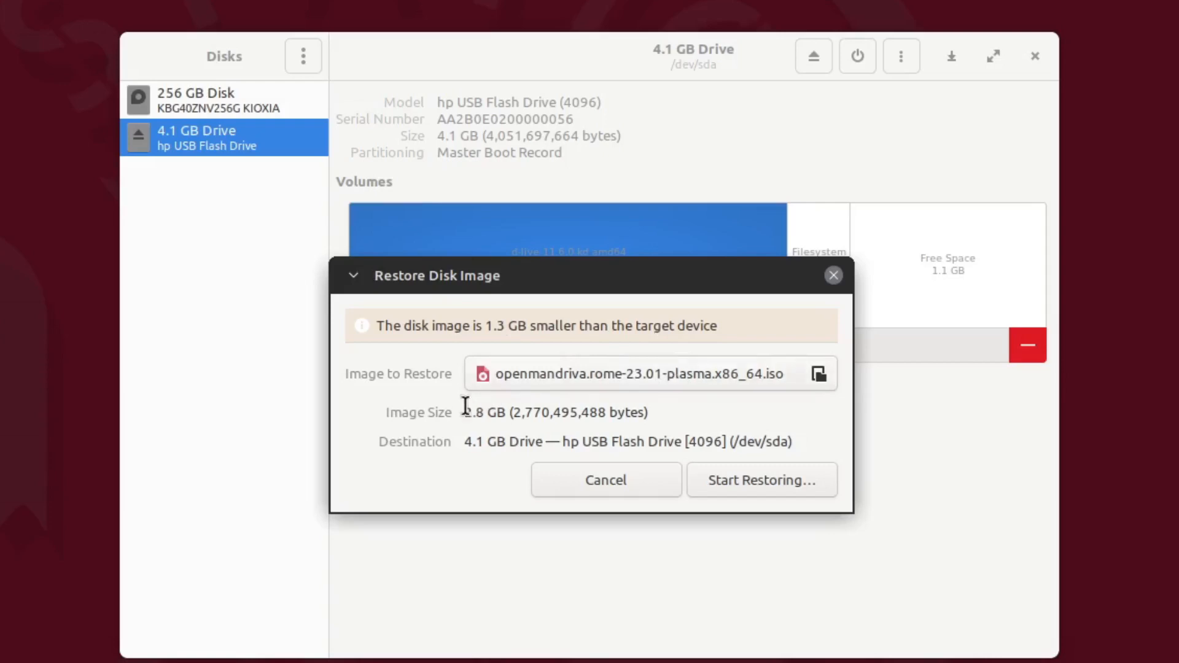
pyautogui.moveTo(436, 455)
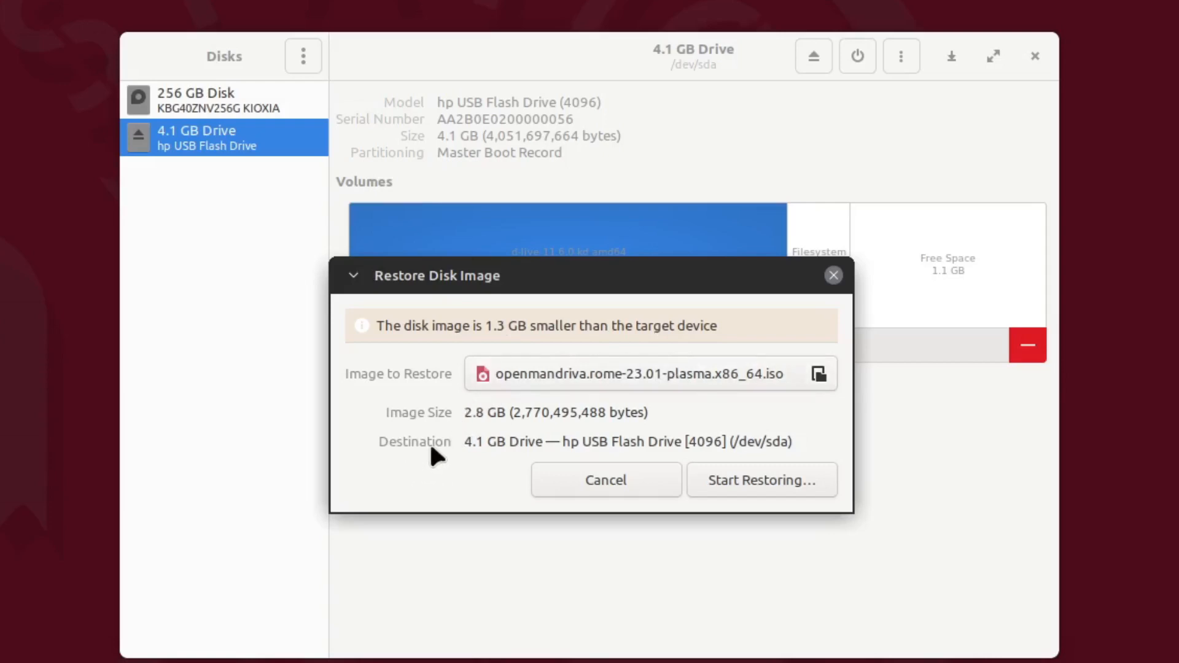
pyautogui.moveTo(463, 429)
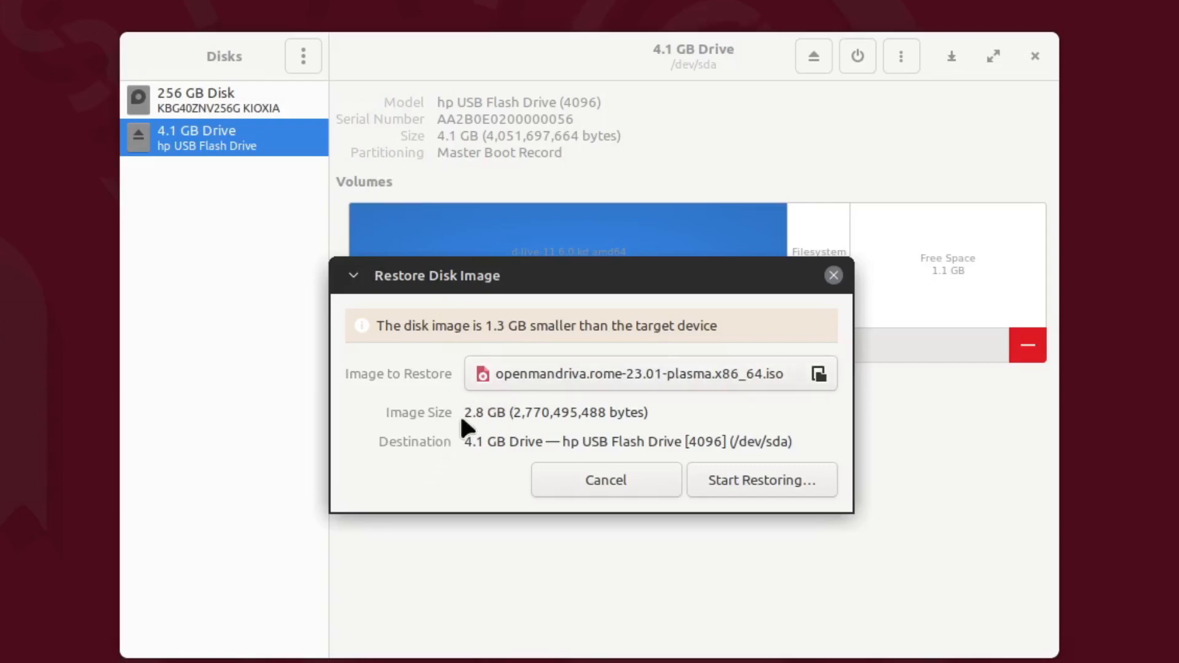
pyautogui.moveTo(464, 454)
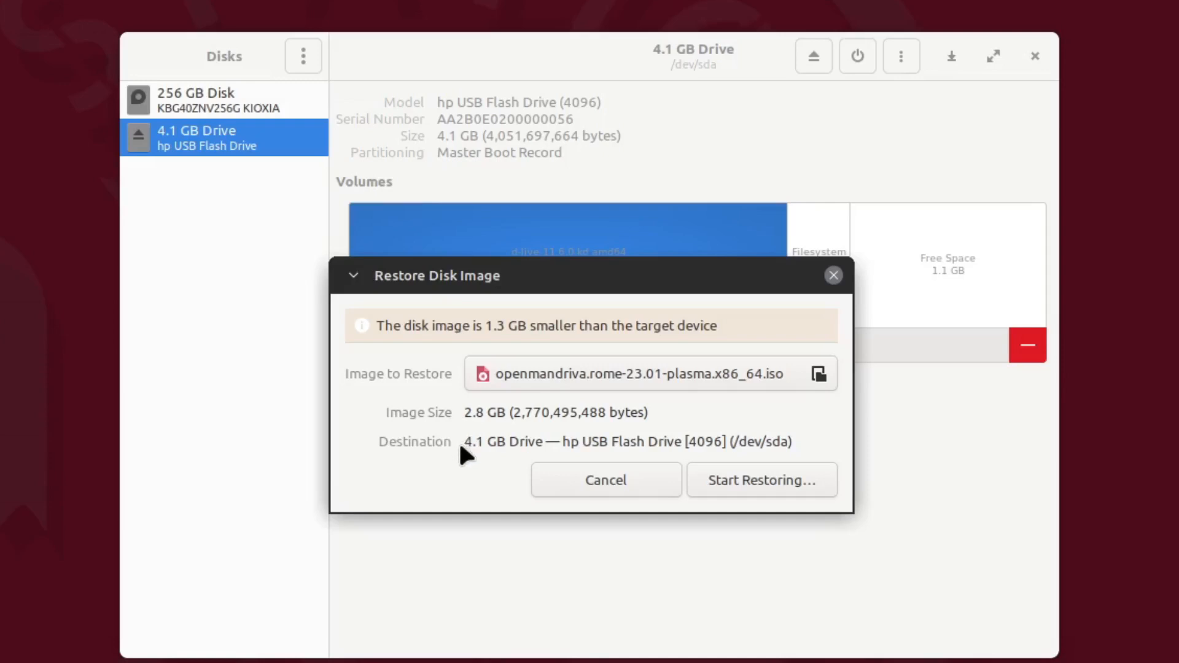
pyautogui.moveTo(722, 447)
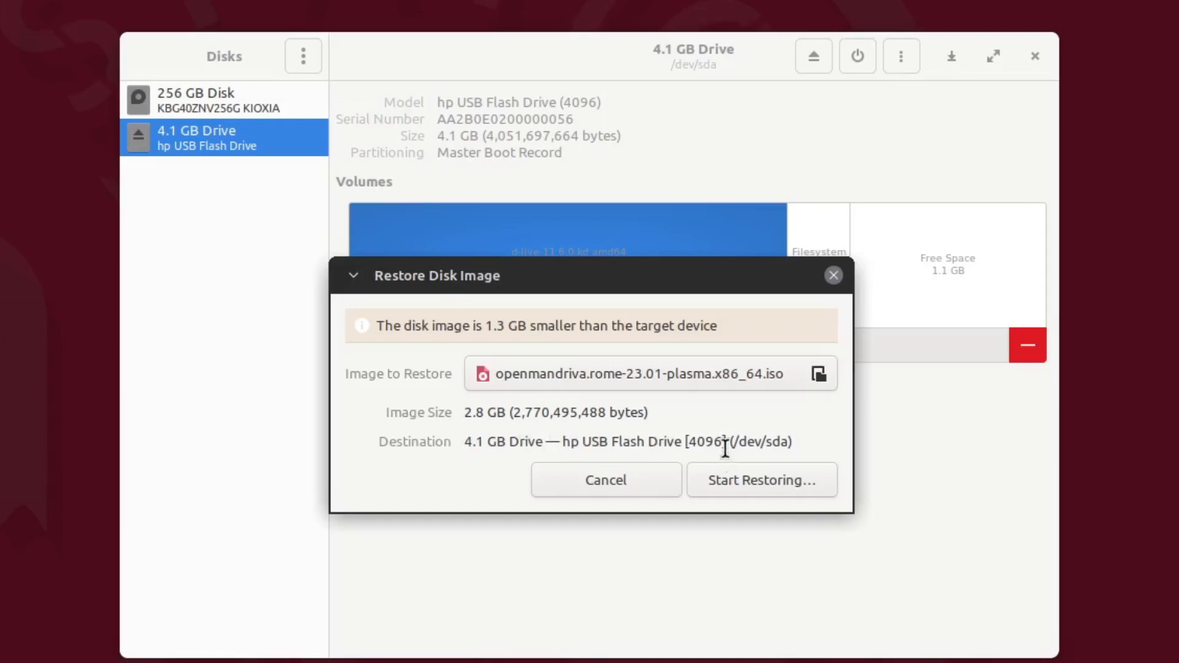
pyautogui.moveTo(758, 481)
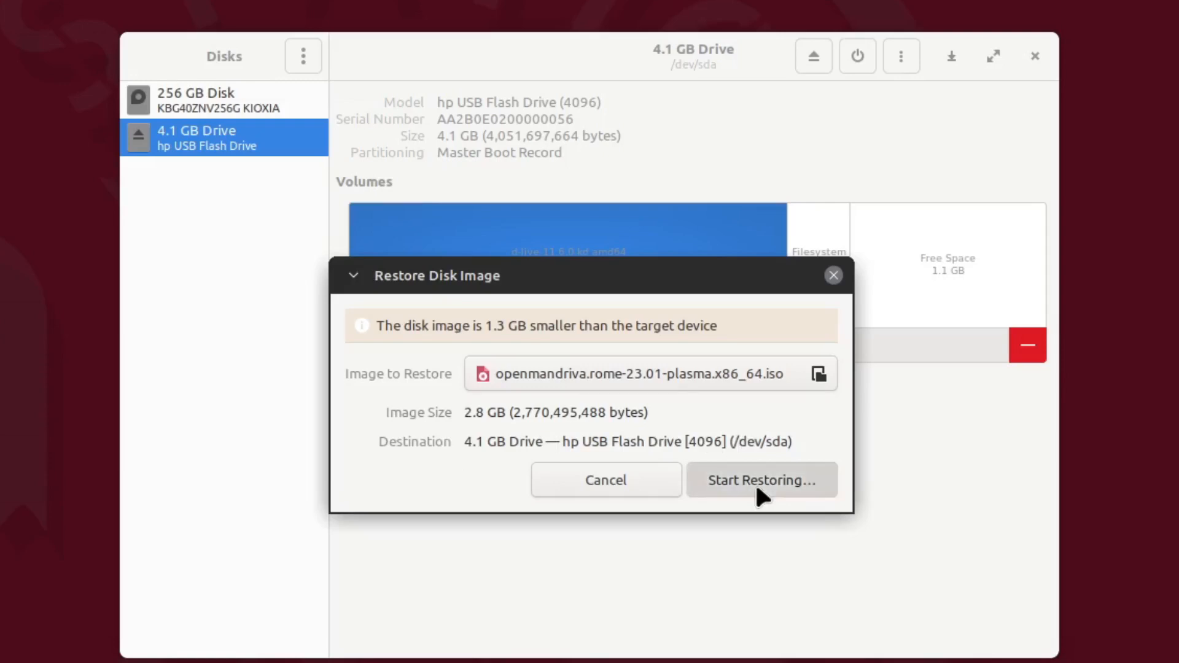
# Step: Request restoring openmandriva.rome-23.01-plasma.x86_64.iso onto the 4.1 GB drive
pyautogui.click(761, 481)
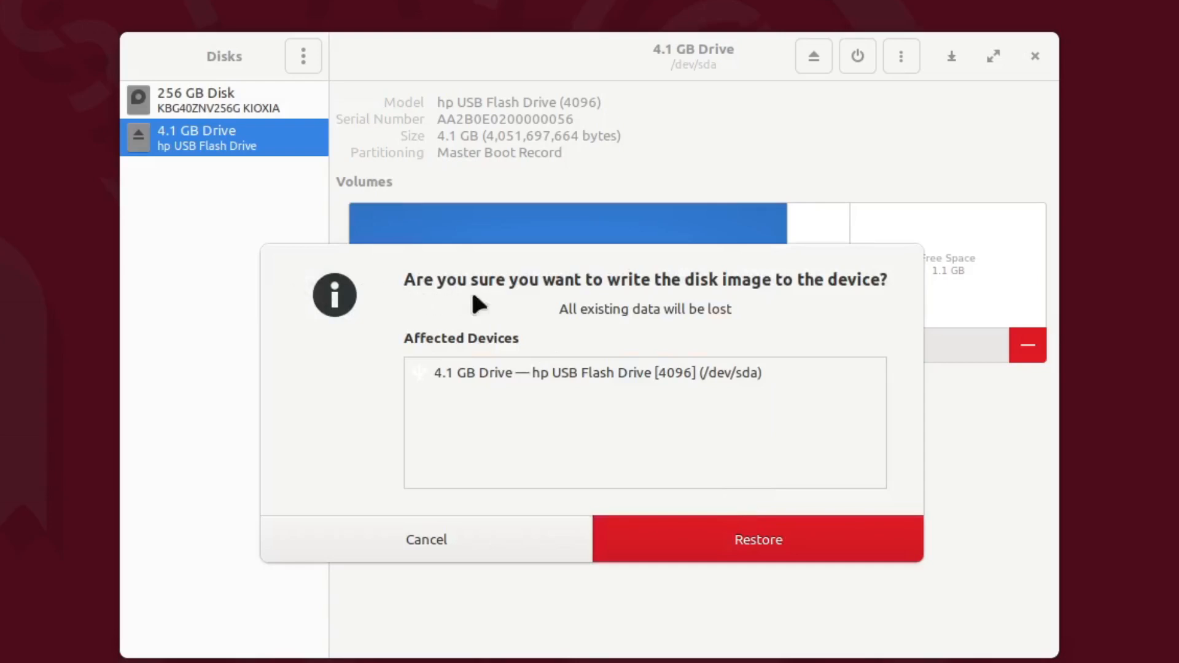
pyautogui.moveTo(658, 304)
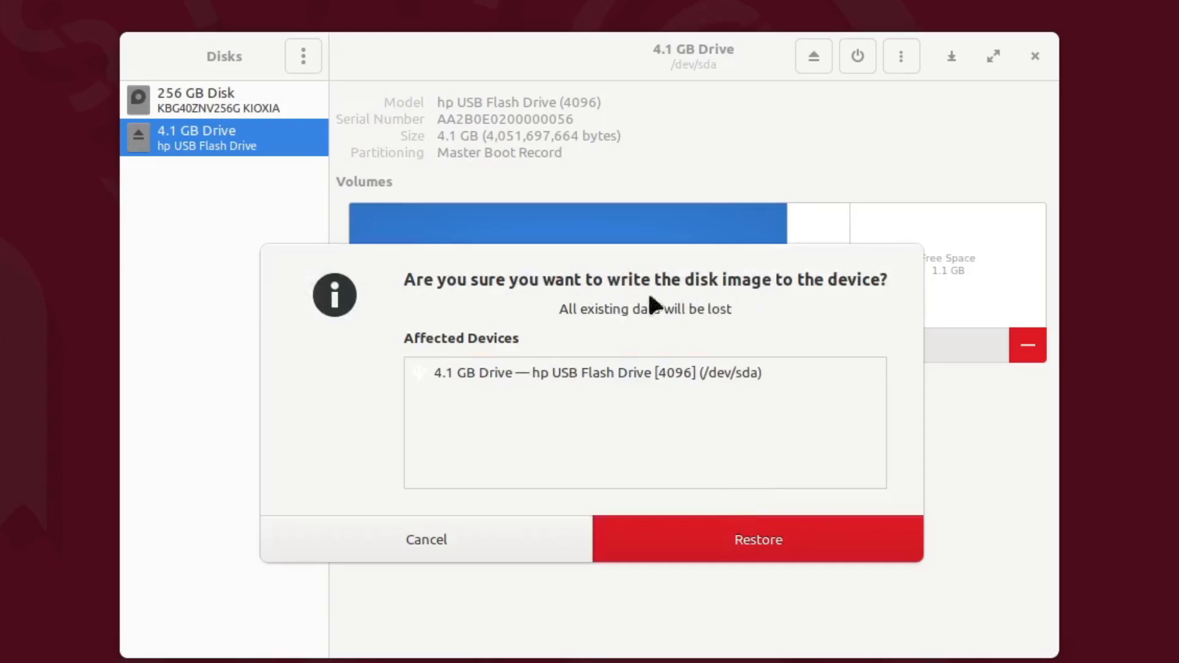
pyautogui.moveTo(458, 394)
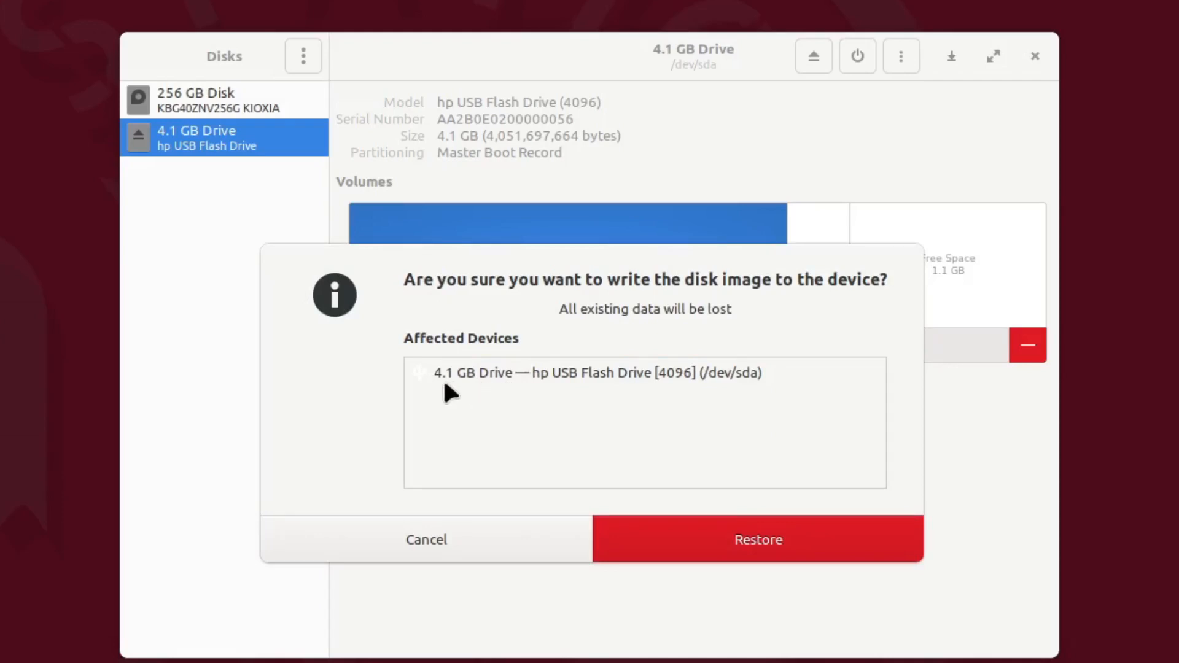
pyautogui.moveTo(439, 397)
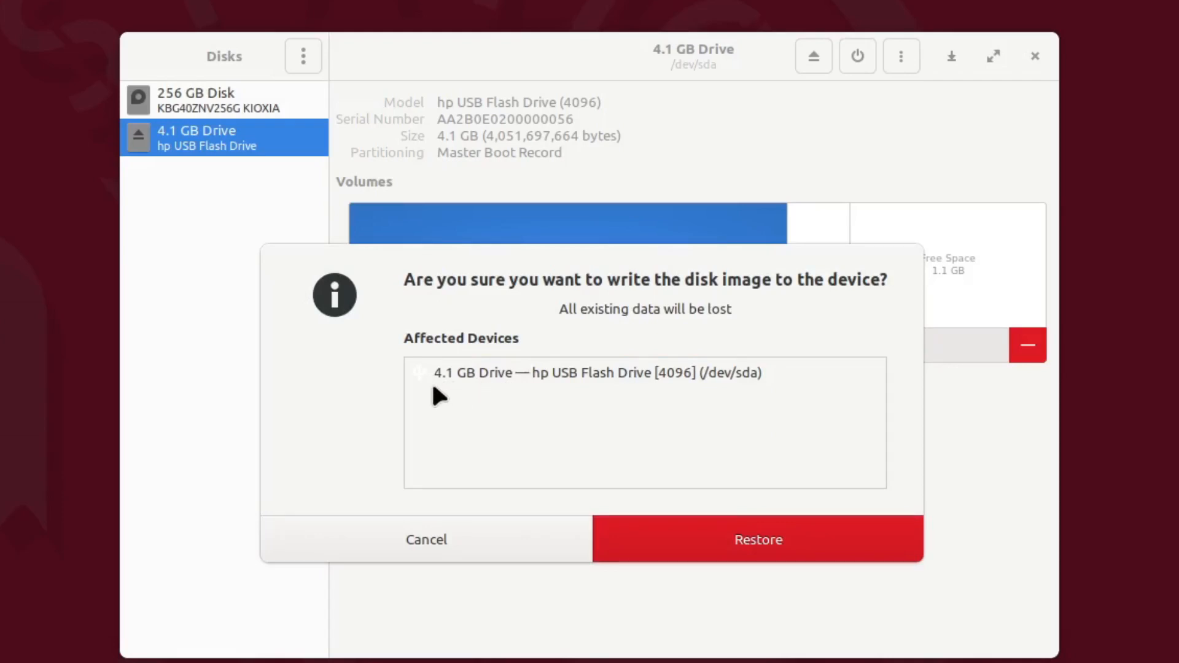
pyautogui.moveTo(755, 546)
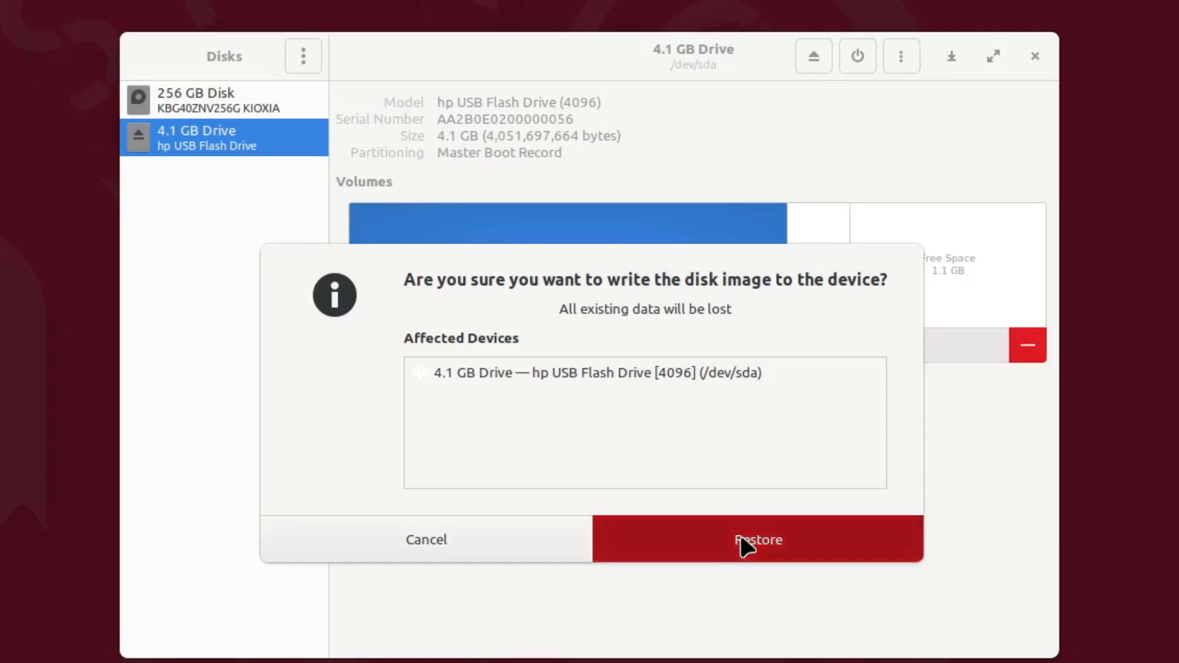
# Step: Confirm overwriting all data on the 4.1 GB drive so the restore begins
pyautogui.click(757, 539)
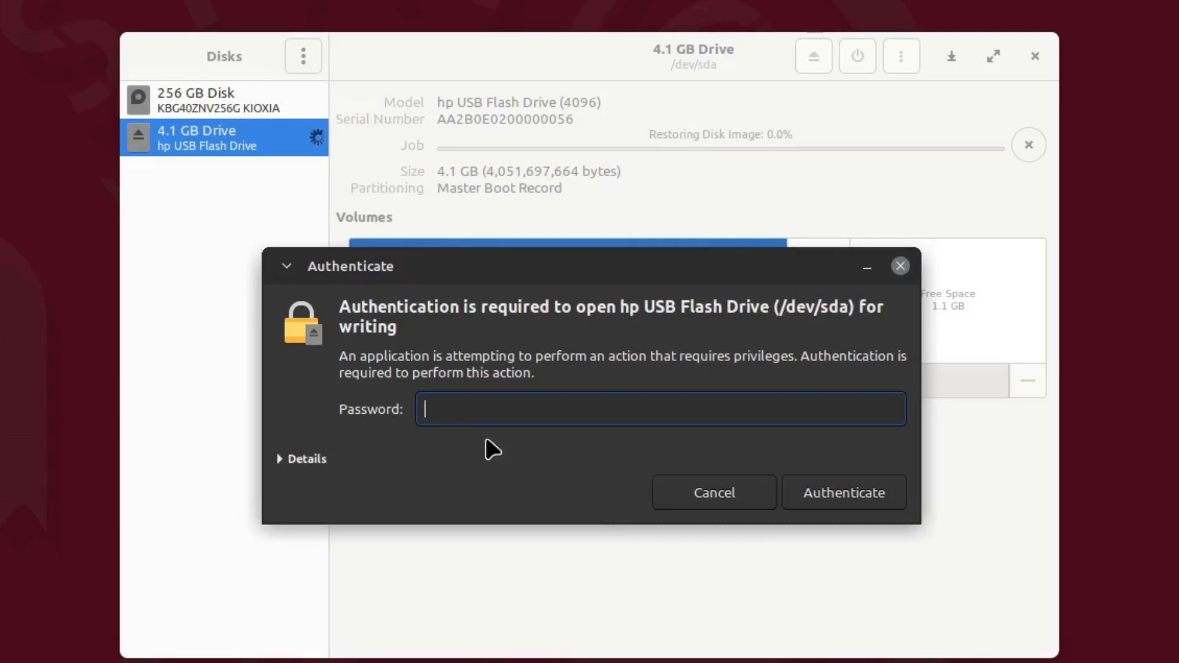
# Step: Authenticate with the user password so the OpenMandriva image is written to the USB drive
pyautogui.write('password')
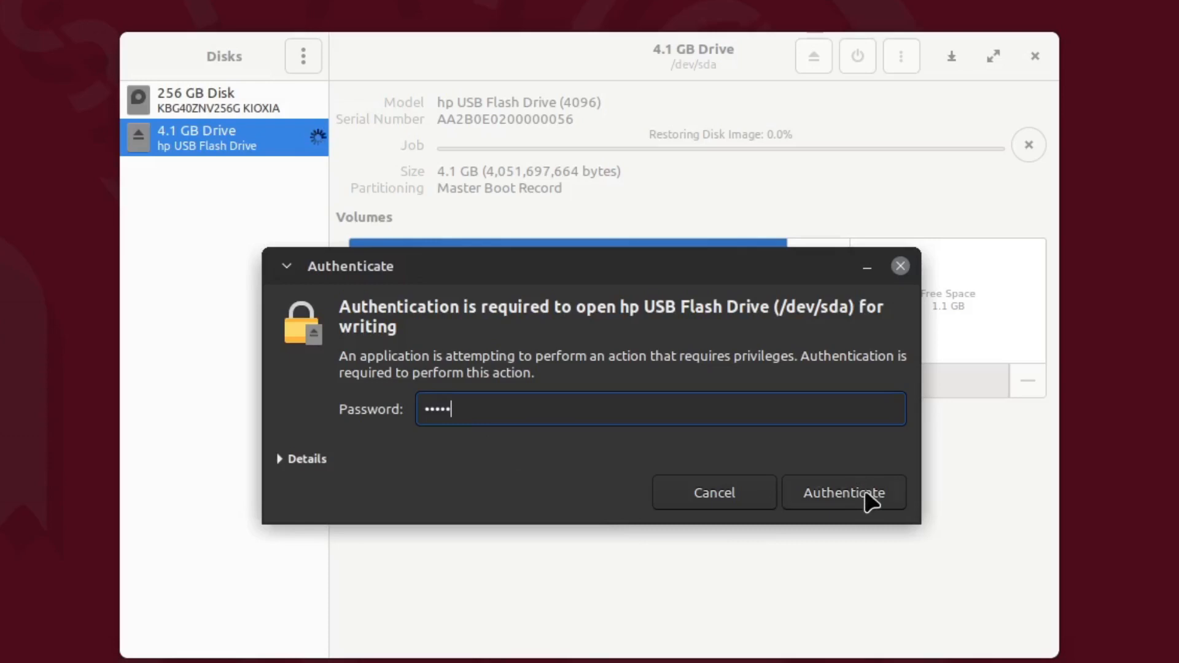
pyautogui.click(842, 493)
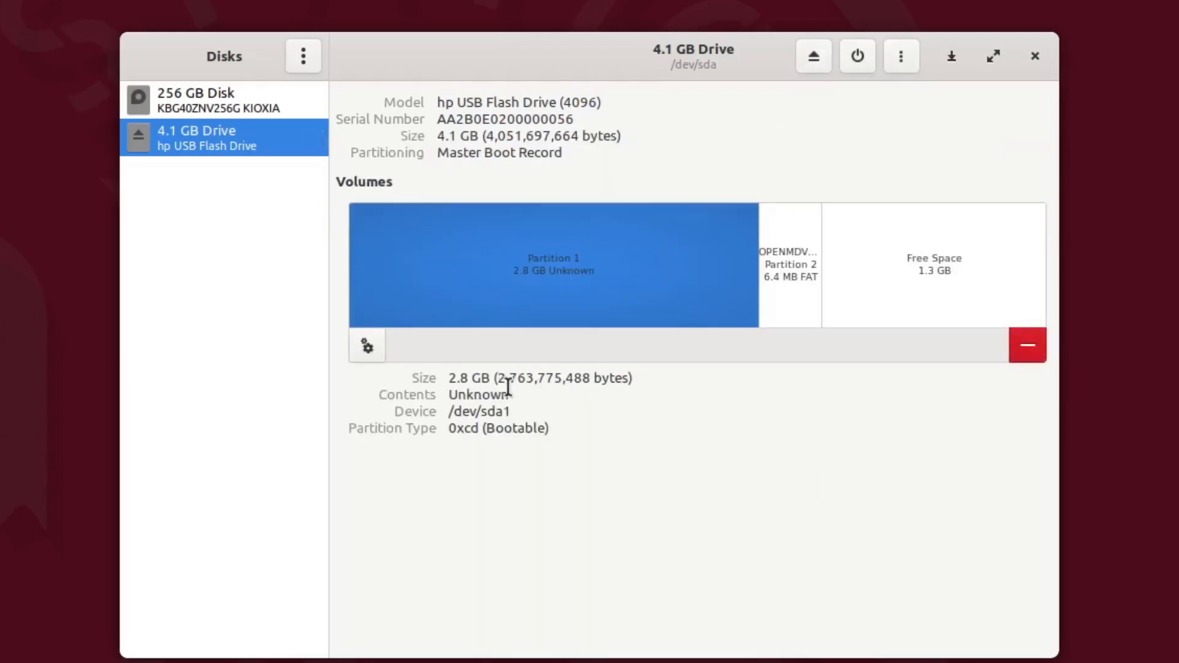
pyautogui.moveTo(791, 277)
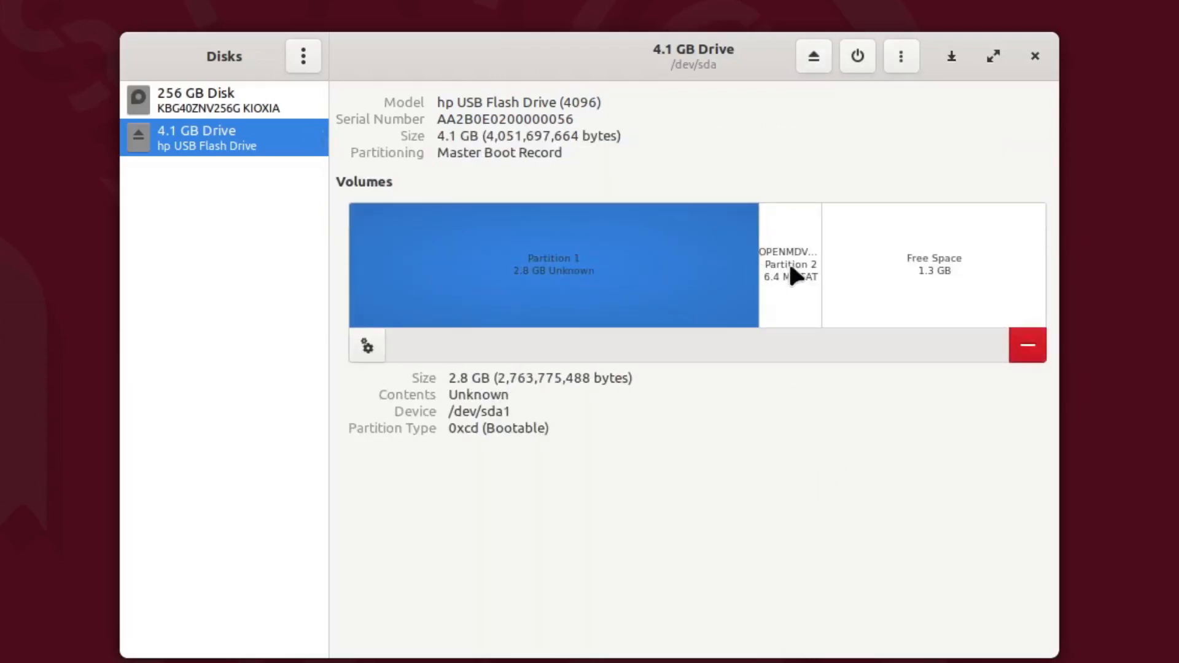
pyautogui.moveTo(622, 293)
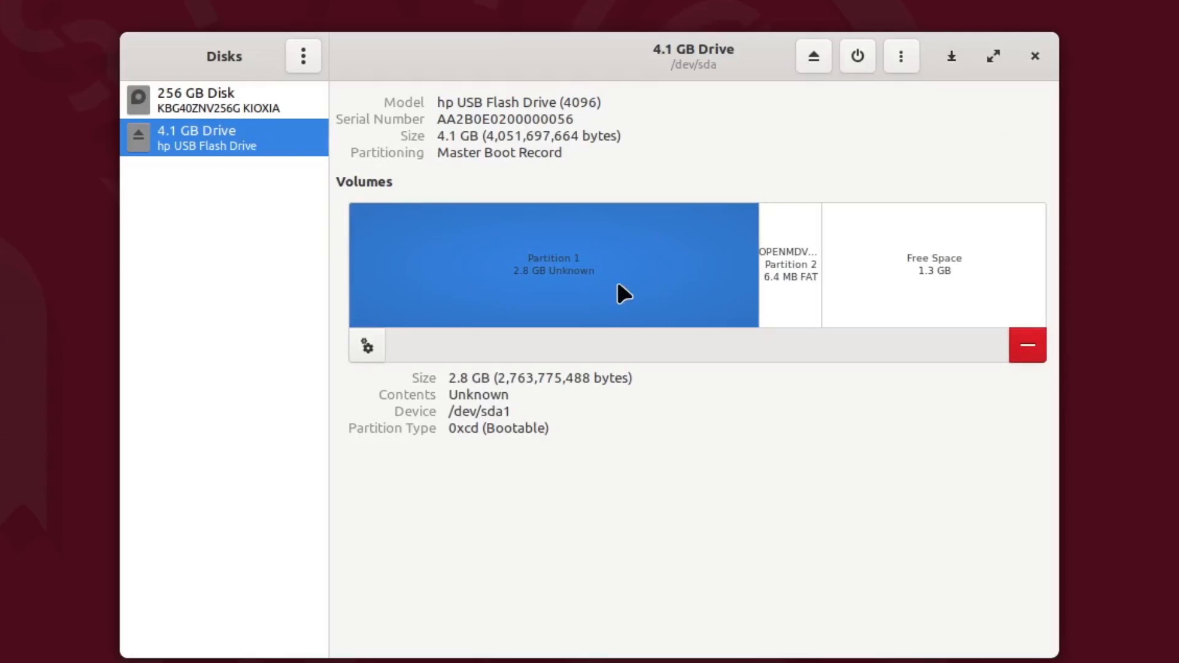
pyautogui.moveTo(935, 281)
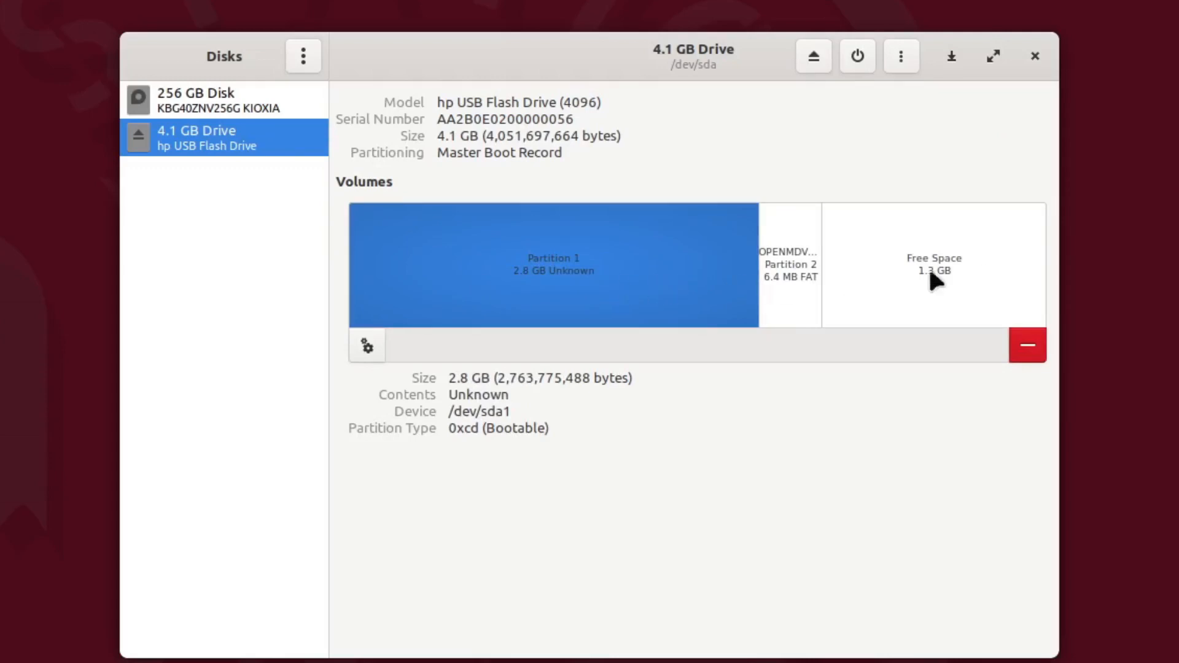
pyautogui.moveTo(796, 283)
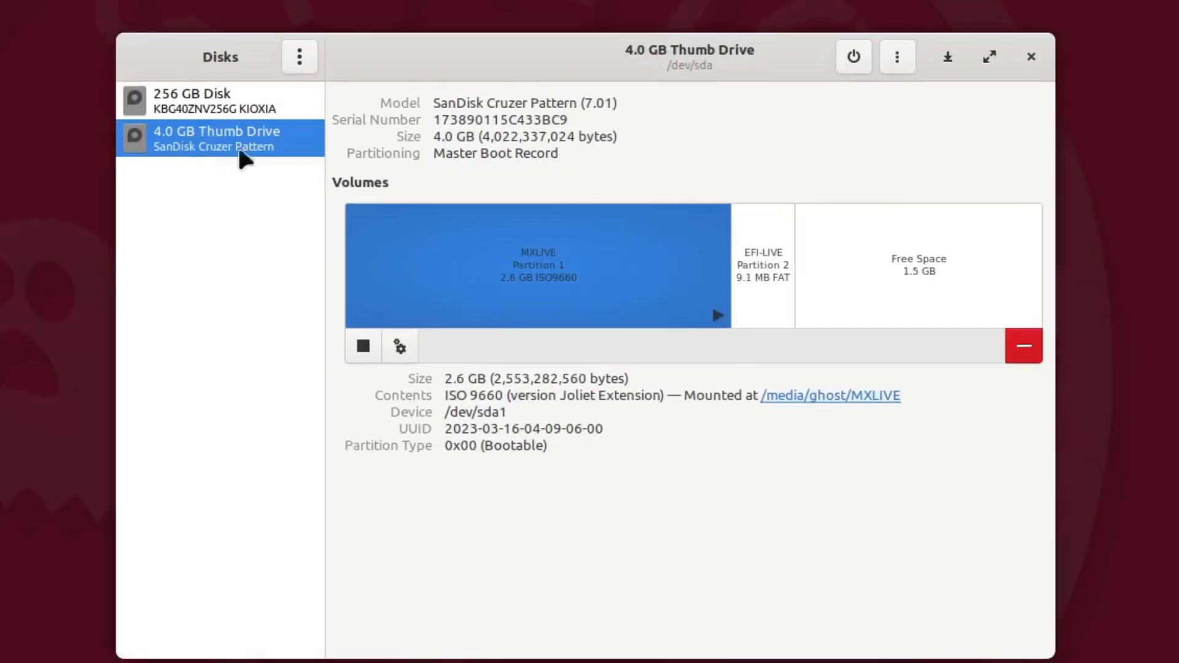
pyautogui.moveTo(854, 57)
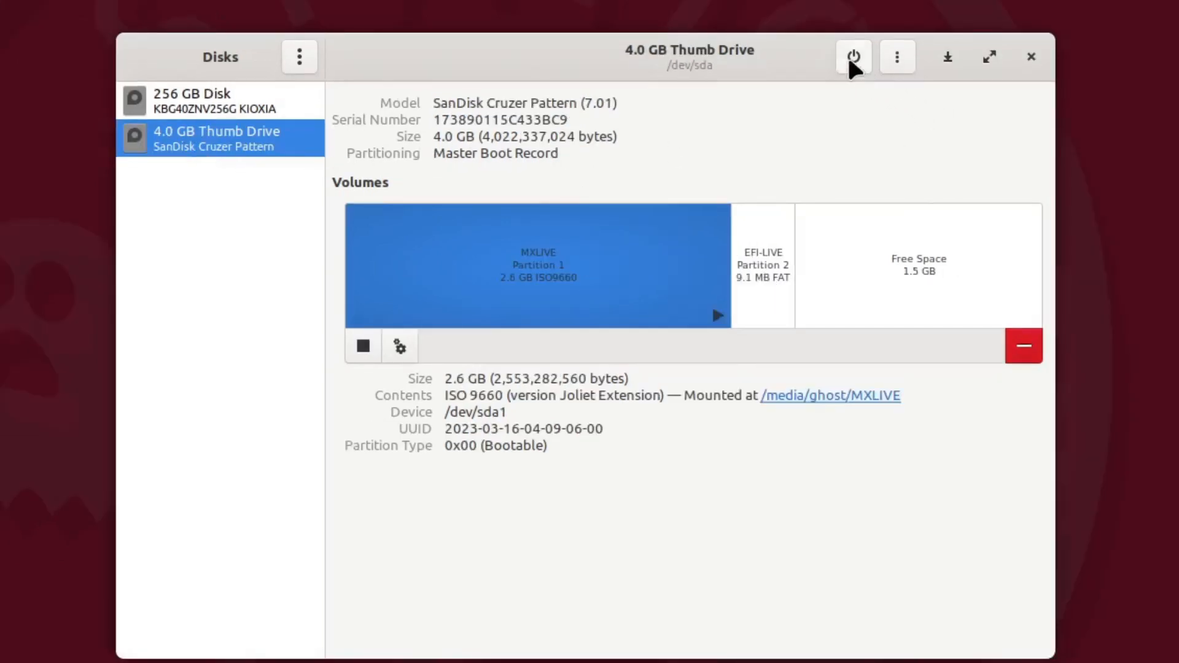
pyautogui.moveTo(854, 57)
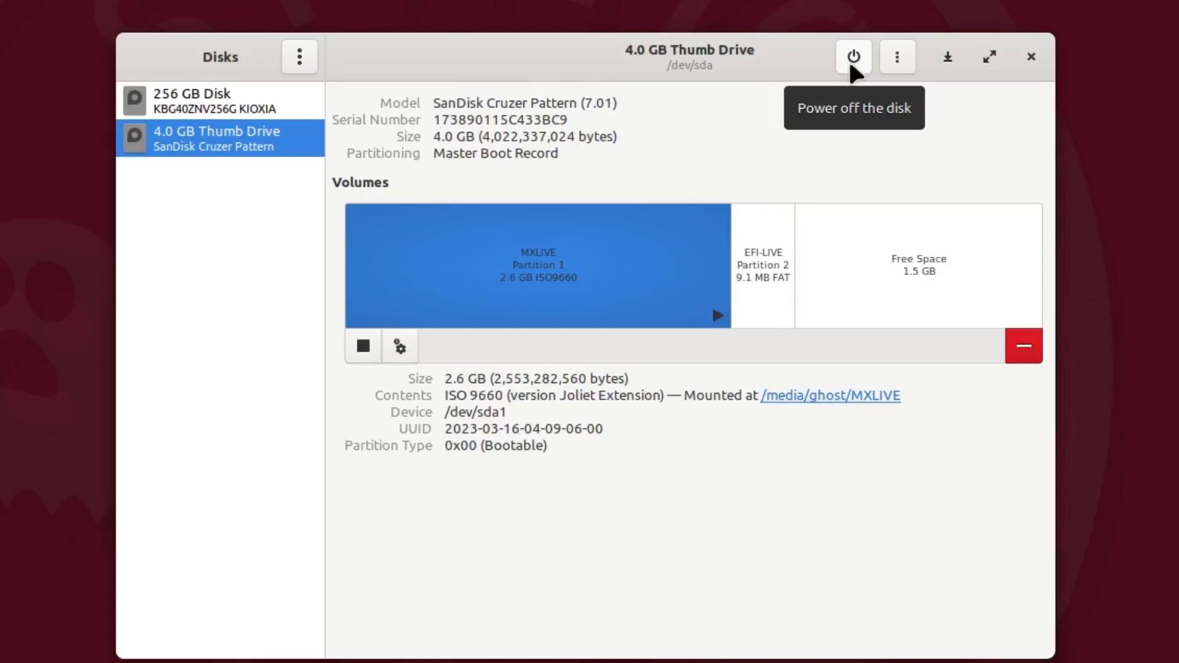
pyautogui.moveTo(1030, 57)
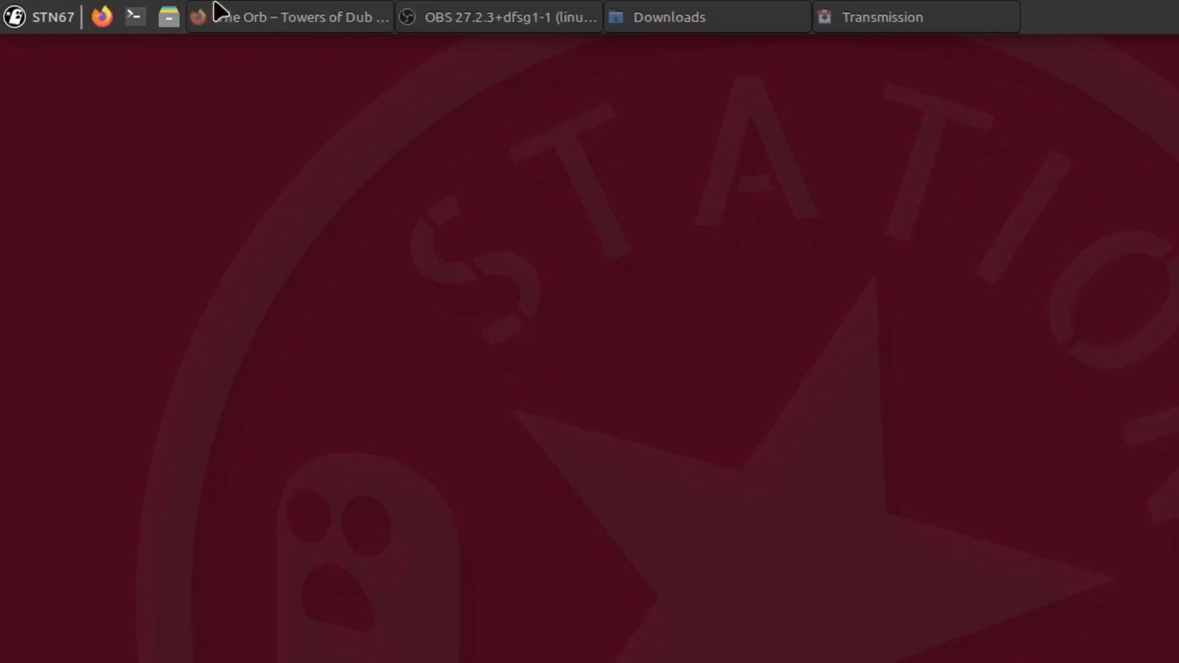
pyautogui.moveTo(786, 45)
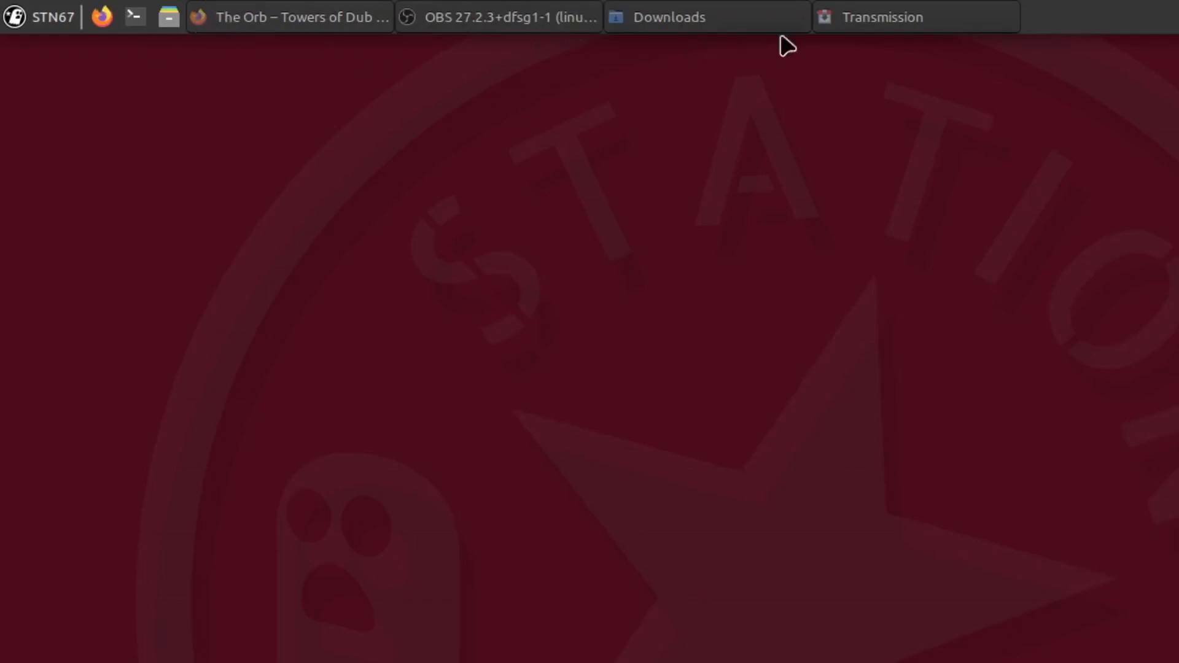
# Step: Bring the file manager's Downloads window with the MX and OpenMandriva ISOs forward
pyautogui.click(669, 16)
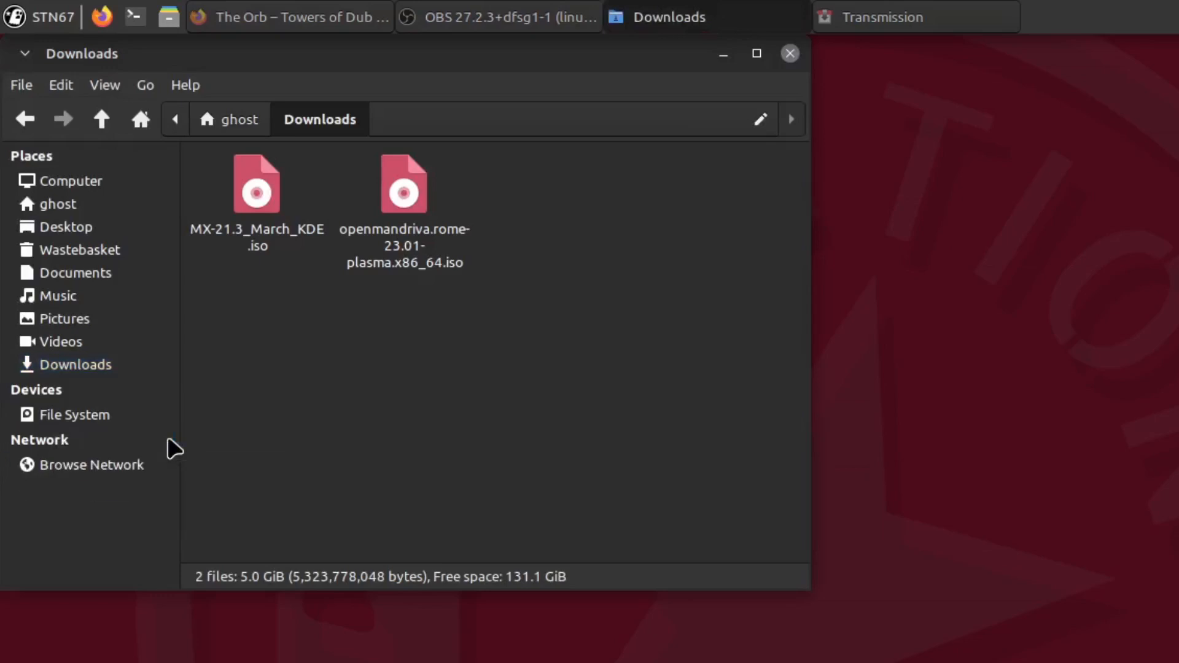
pyautogui.moveTo(586, 402)
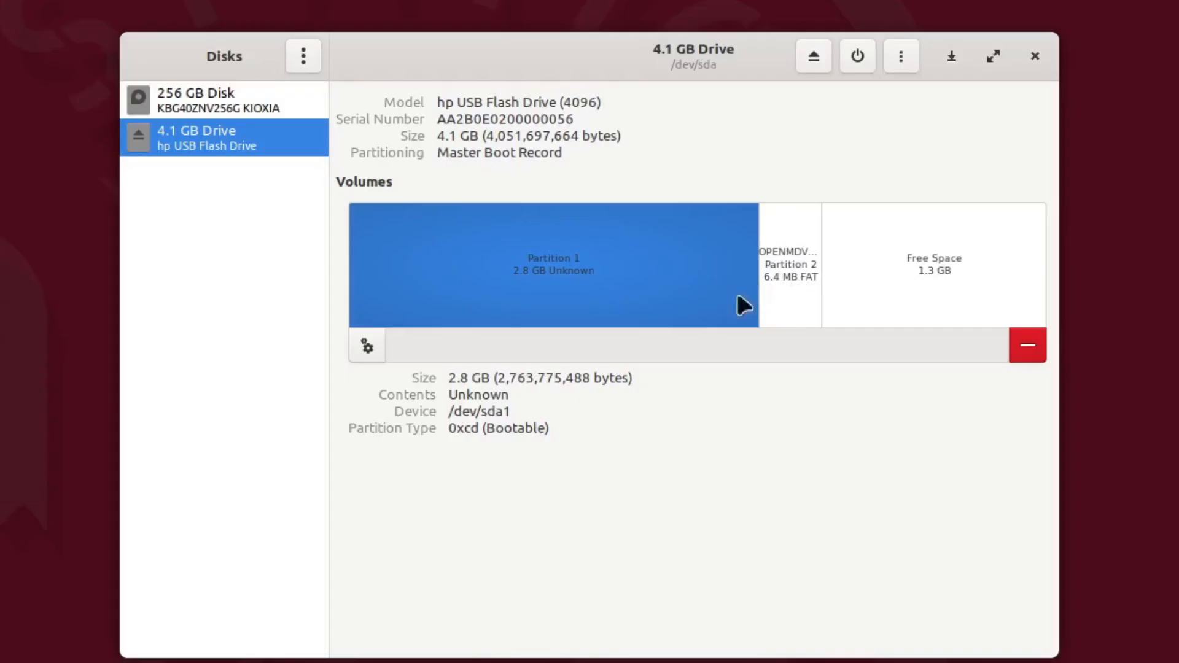
pyautogui.moveTo(631, 523)
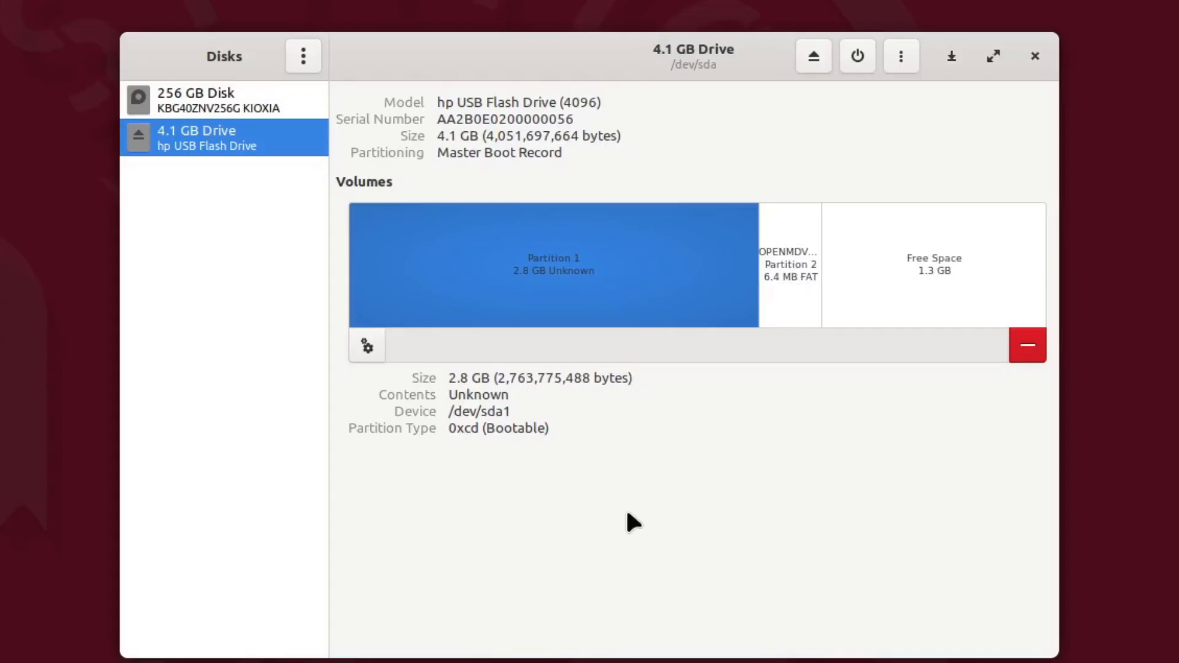